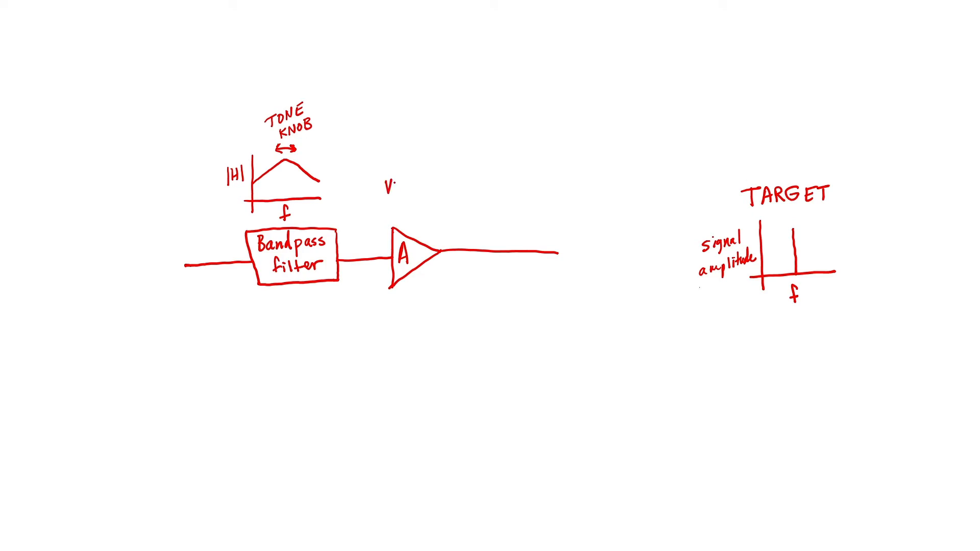
{"action": "type", "text": "VOLUME"}
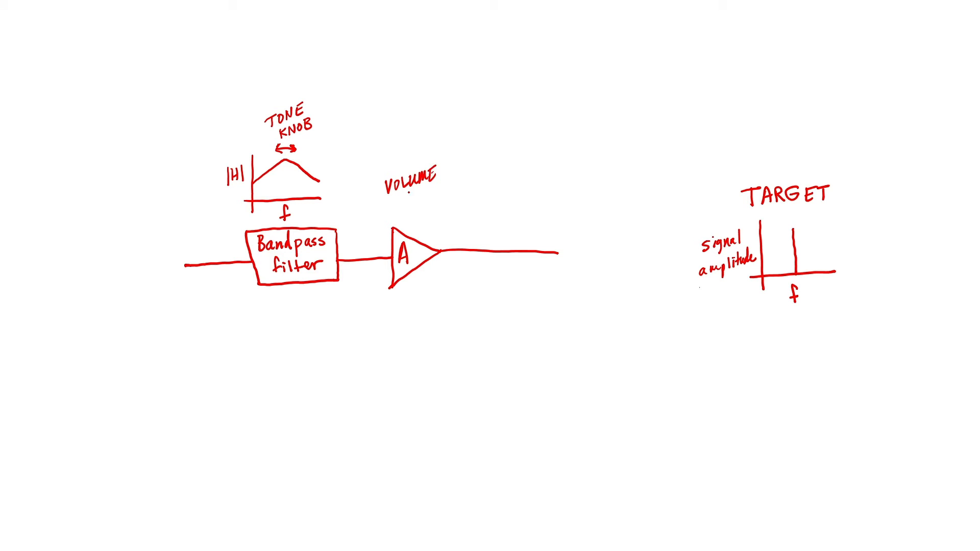
{"action": "type", "text": "KNOB"}
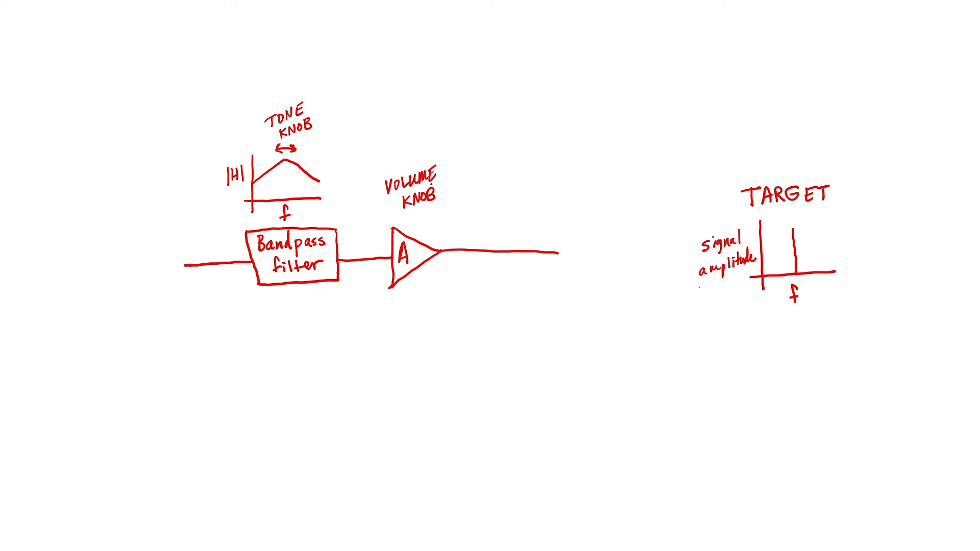